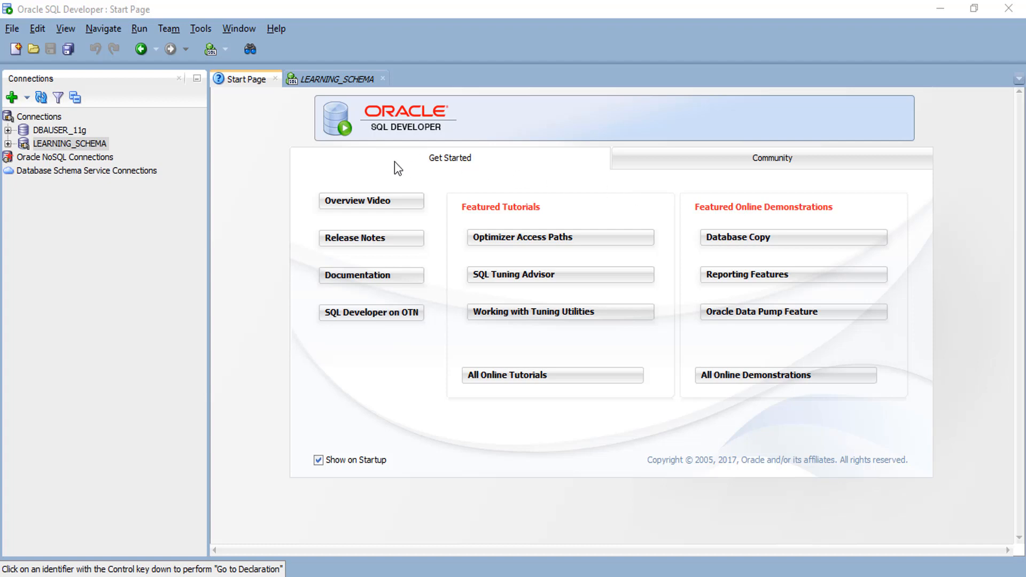
mouse_move(393, 168)
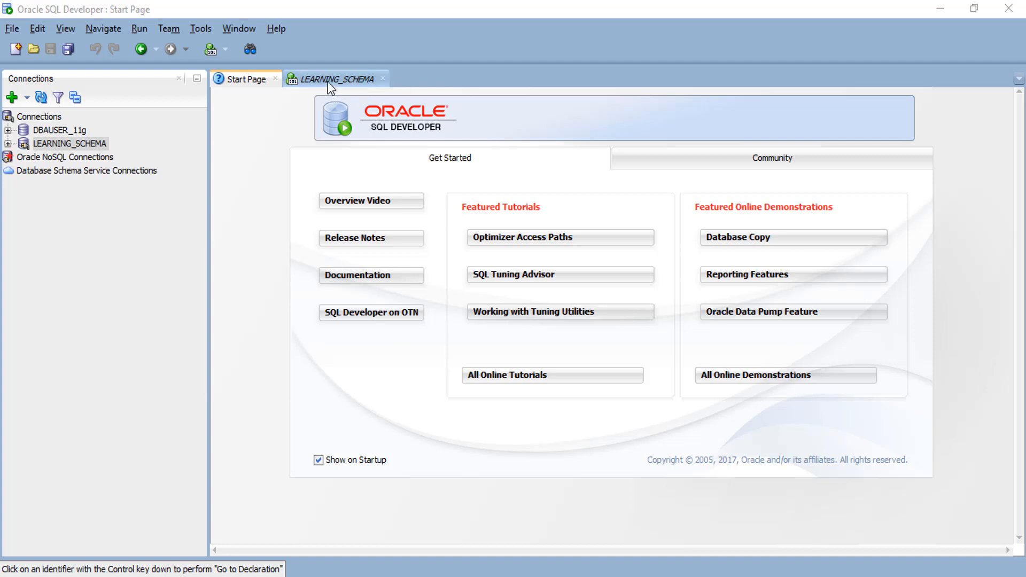
Step: Show the empty LEARNING_SCHEMA SQL worksheet instead of the Start Page
left_click(334, 78)
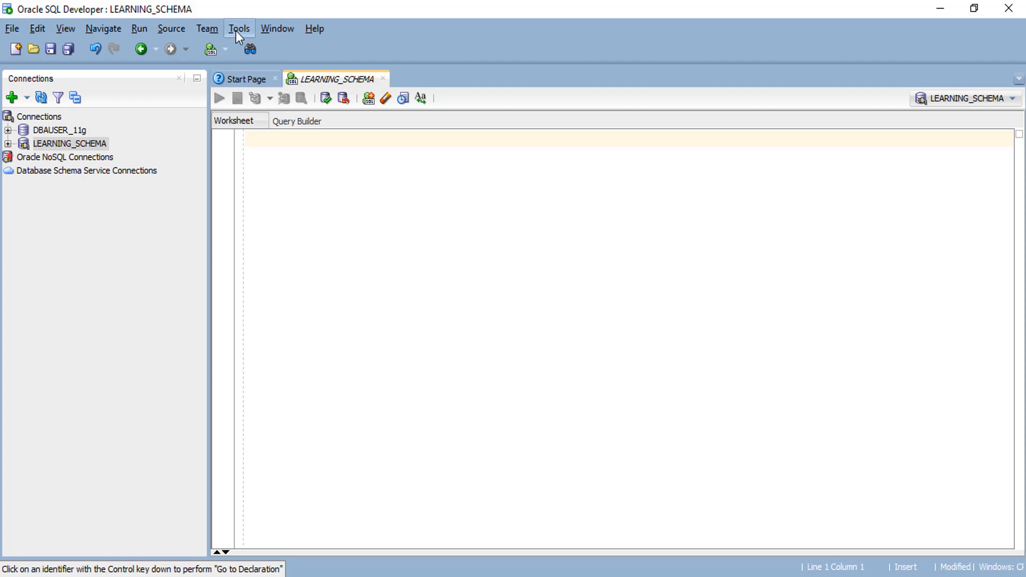
Step: In Preferences > Code Editor > Line Gutter, enable Show Line Numbers and apply
left_click(238, 28)
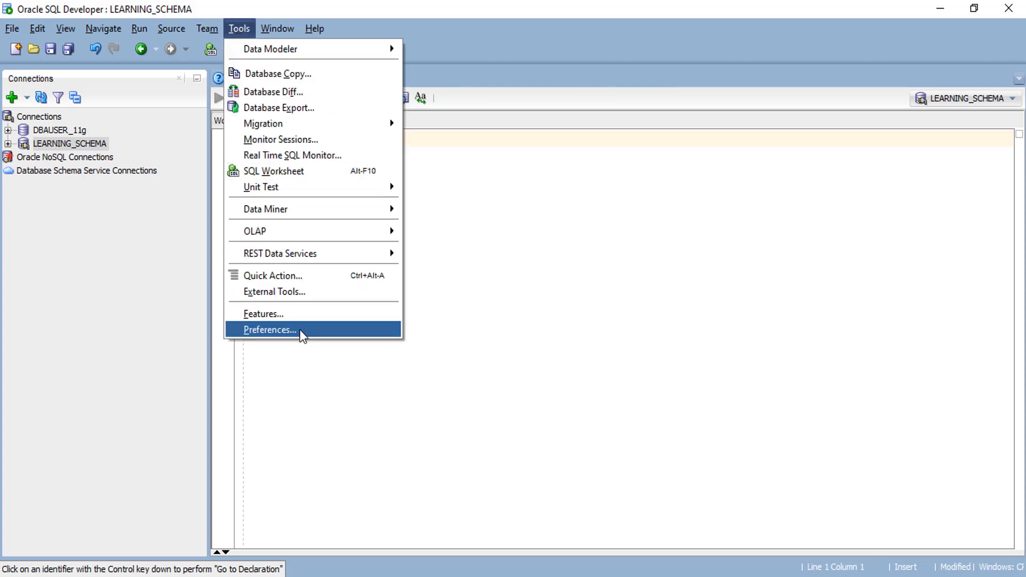
left_click(269, 329)
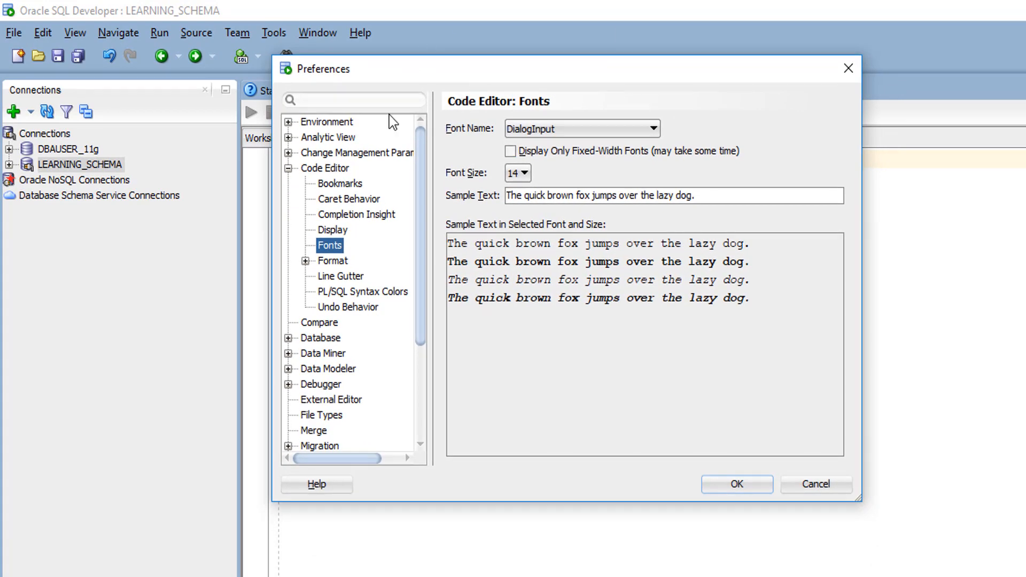
left_click(323, 168)
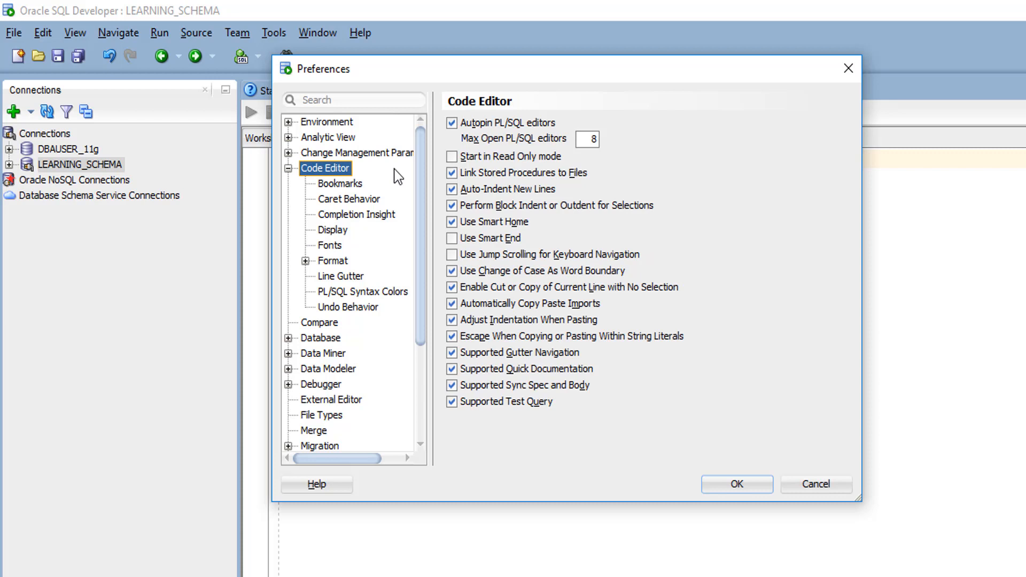
scroll("down", 3)
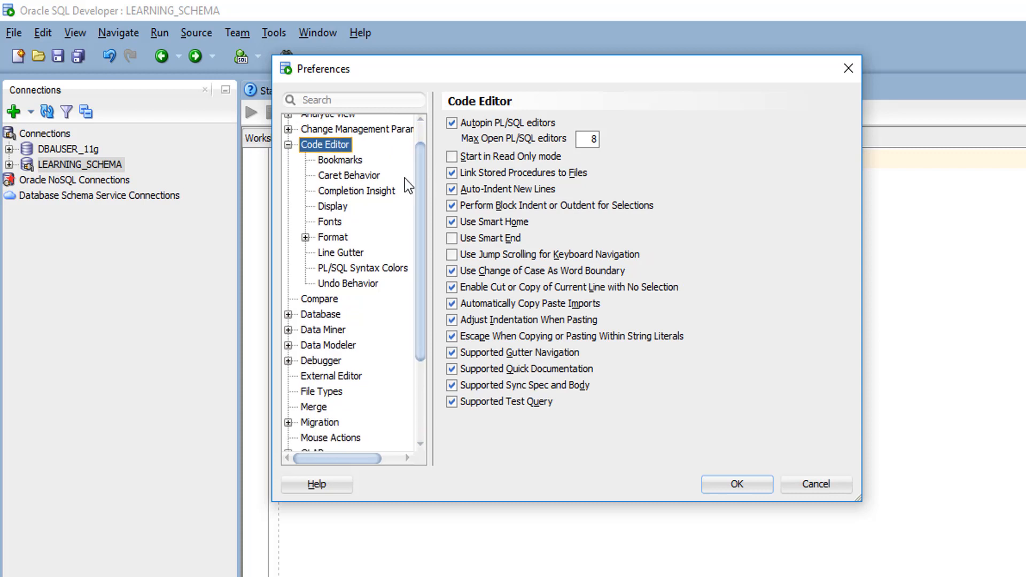
mouse_move(343, 258)
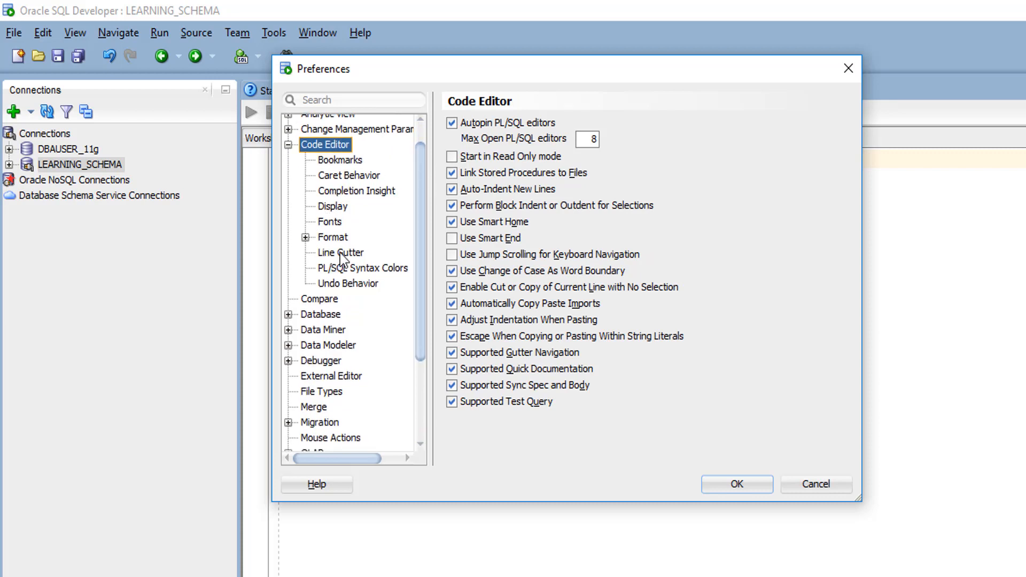
left_click(339, 253)
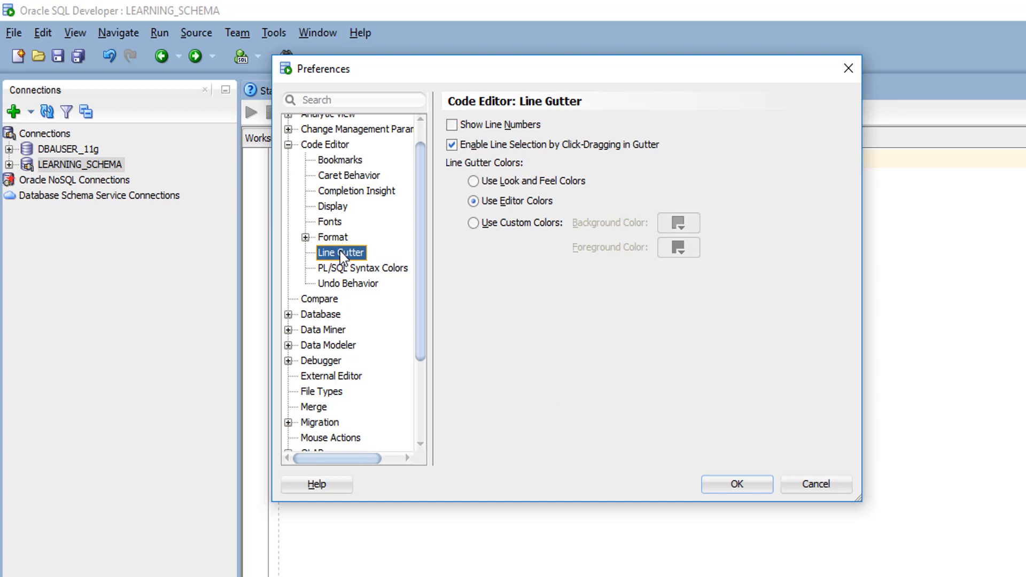
left_click(451, 124)
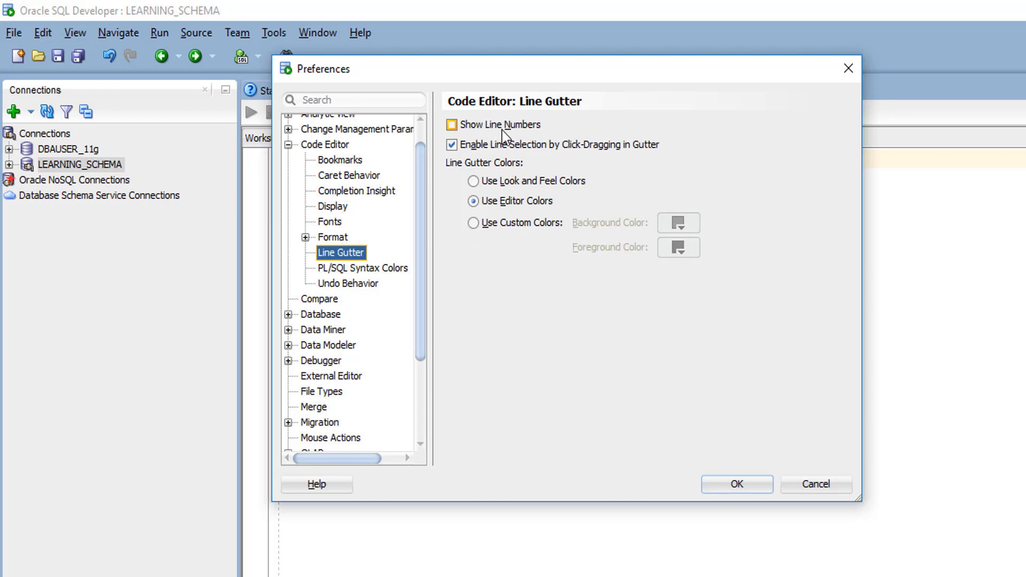
left_click(451, 125)
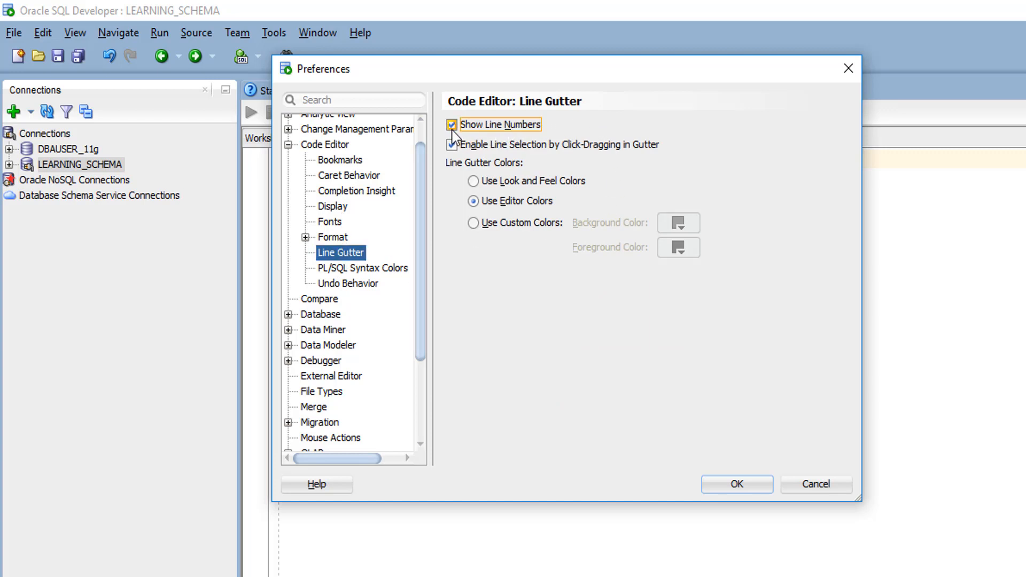
left_click(735, 485)
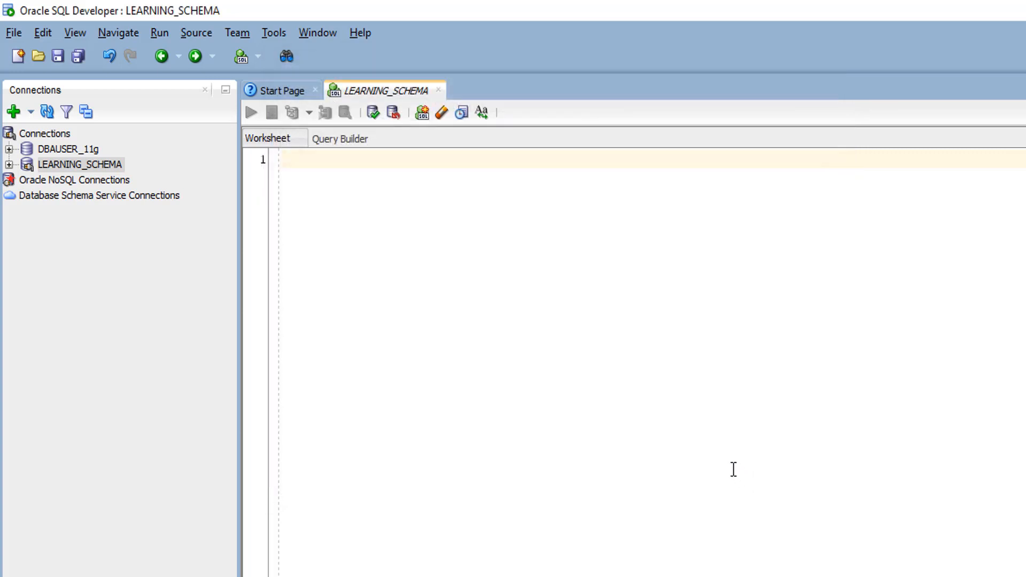
mouse_move(270, 185)
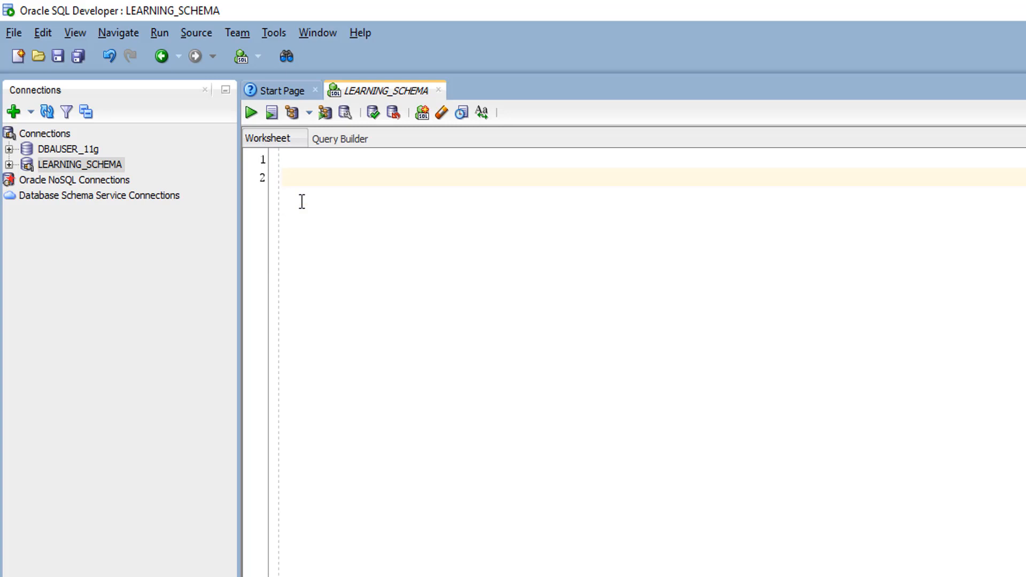
Step: Enter 'Select * From / Employees Where / Employee_Id >. 10;' across lines 2–4
type("Sele")
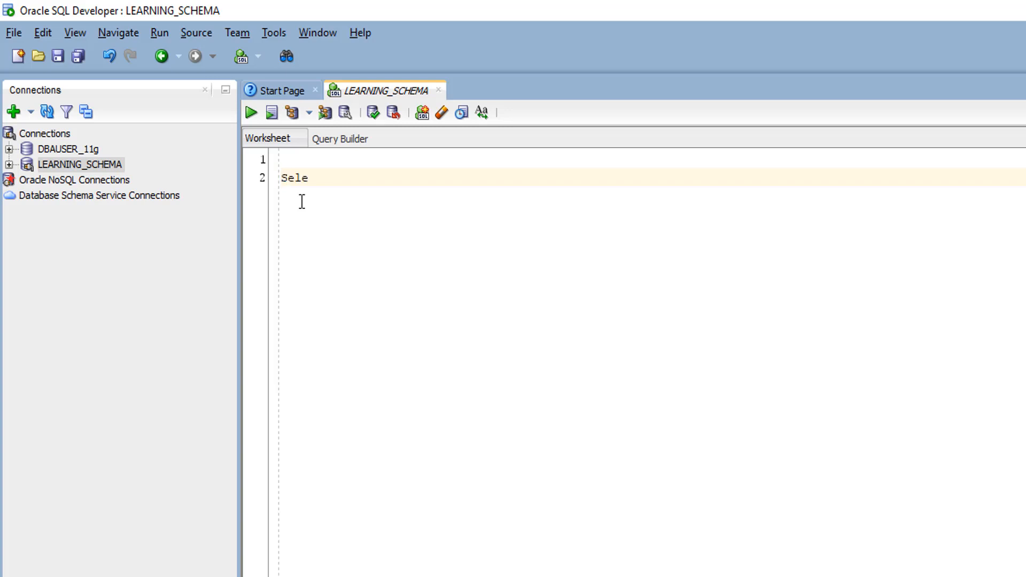
type("ct * From")
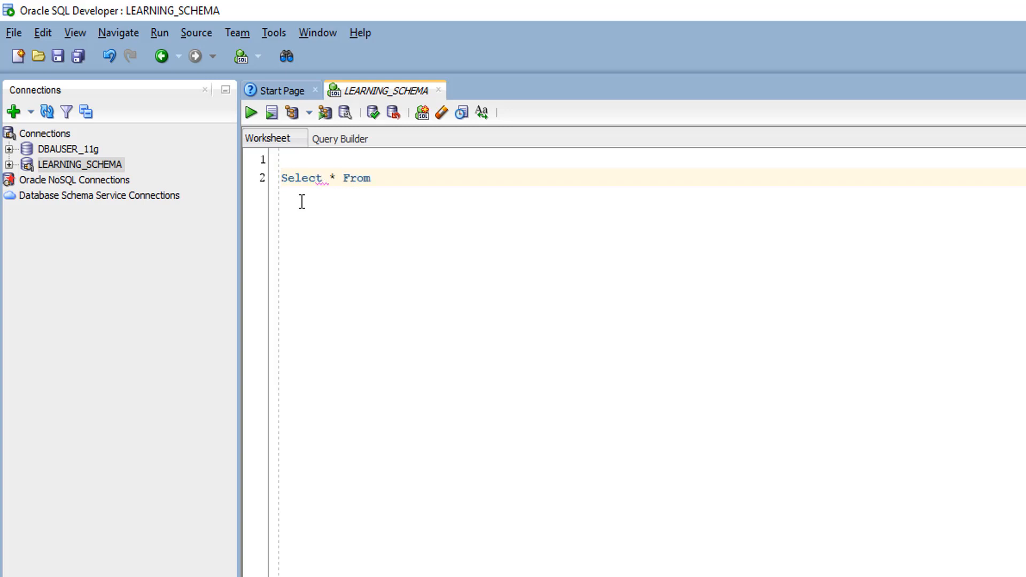
type("Employe")
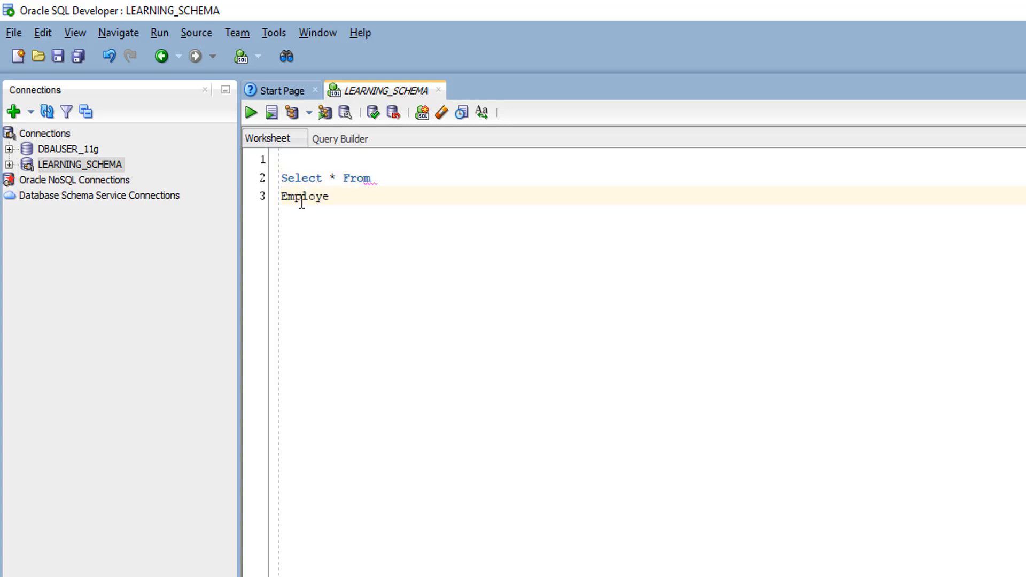
type("es Where")
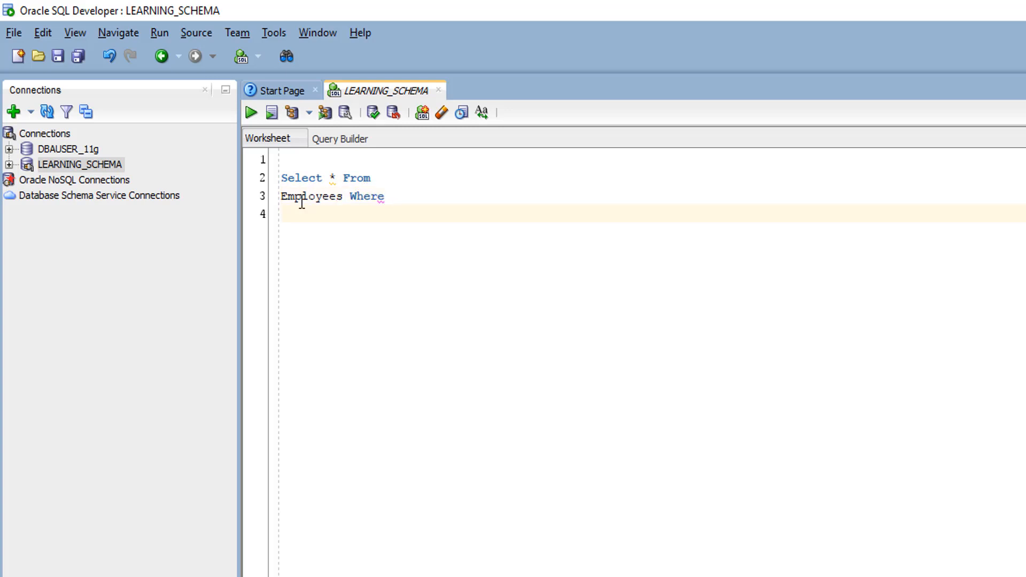
type("Employ")
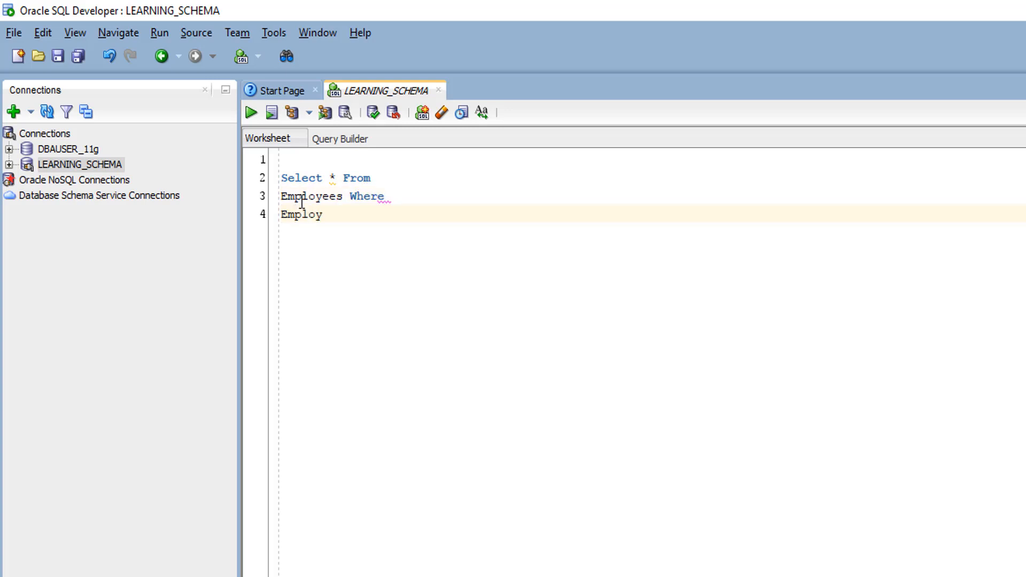
type("ee_Id")
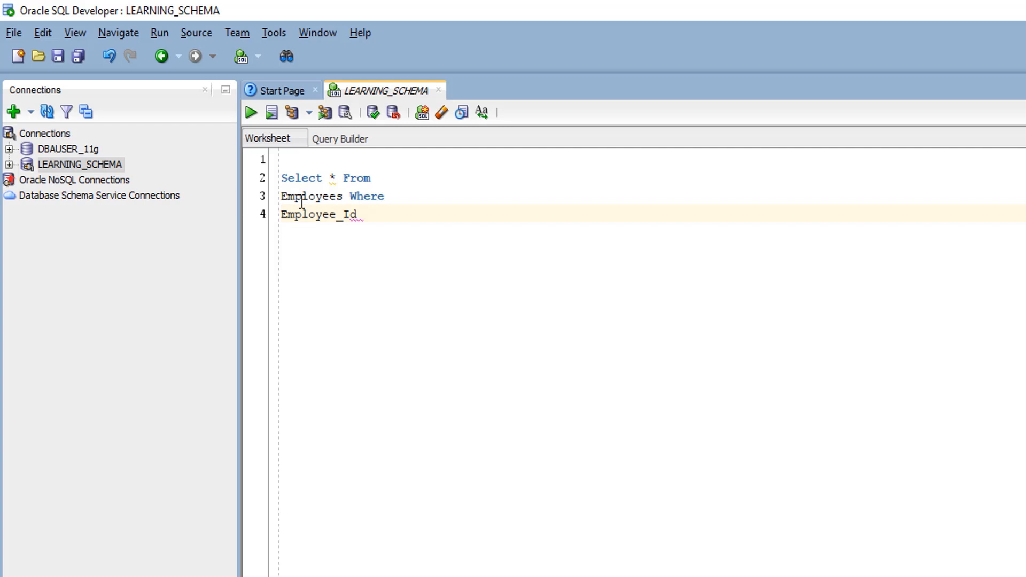
type(">")
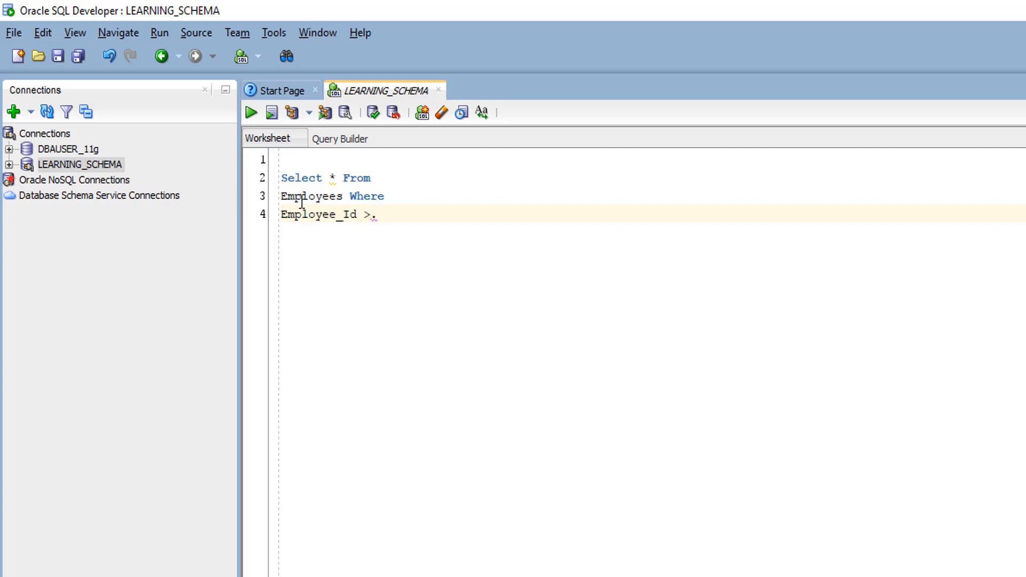
type("1")
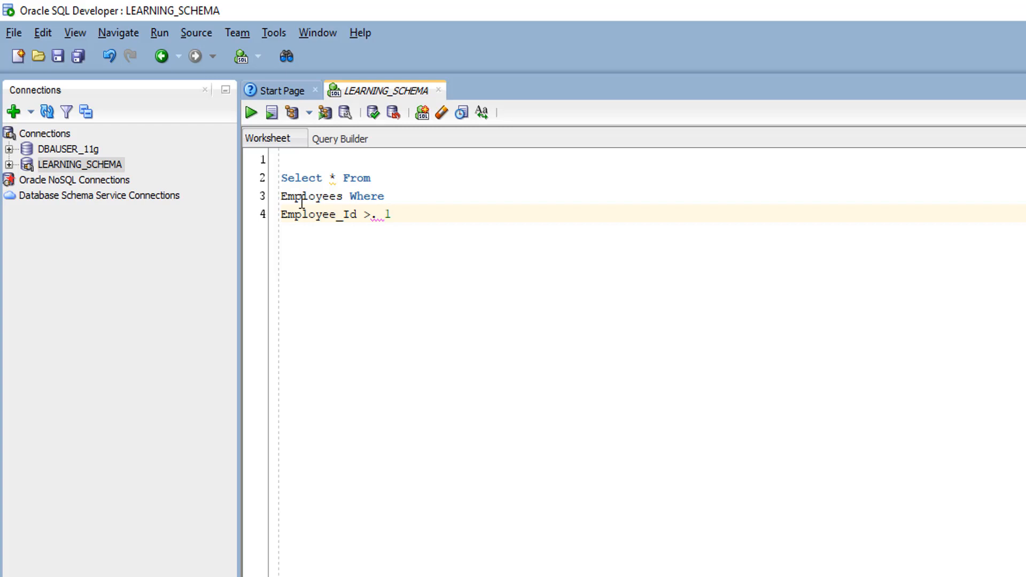
type("0;")
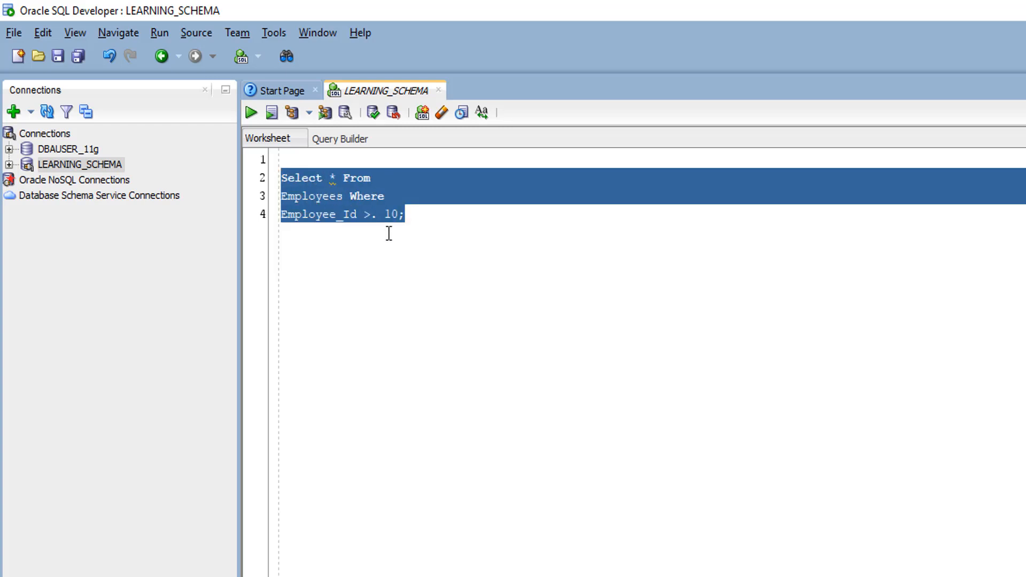
Step: Run the query, see ORA-00936 missing expression at line 4, column 14, and remove the stray dot
left_click(251, 112)
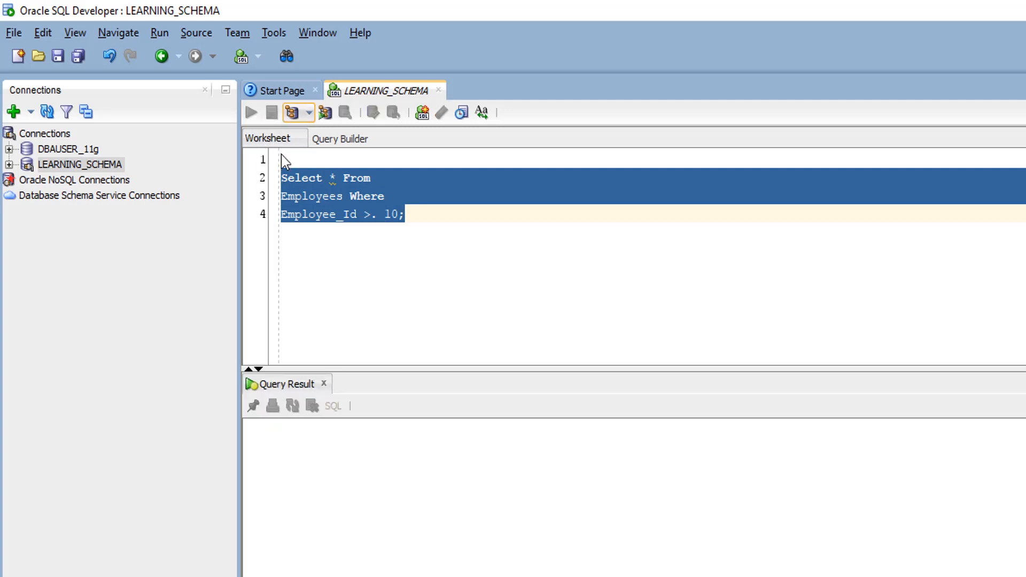
left_click(251, 112)
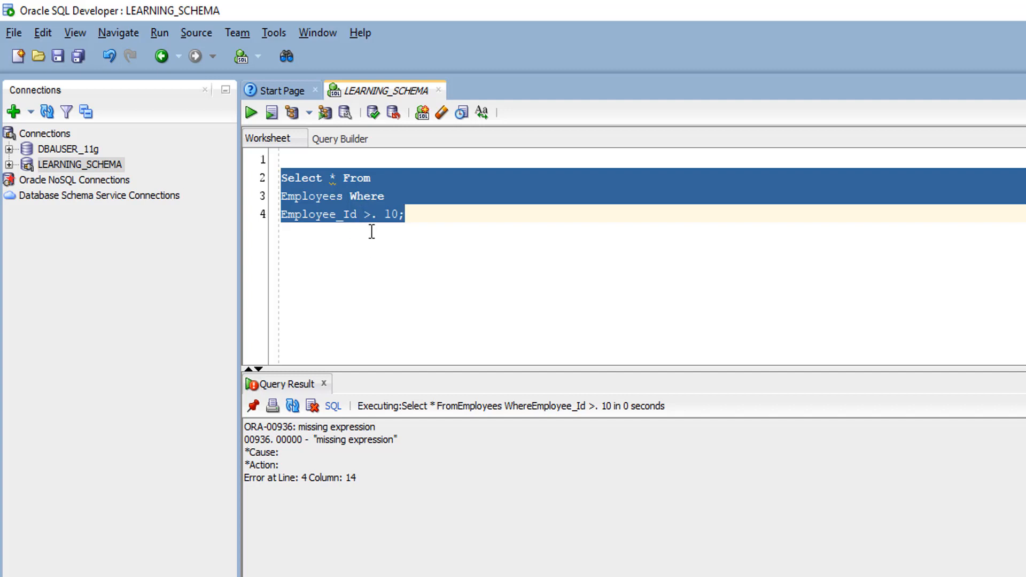
mouse_move(296, 193)
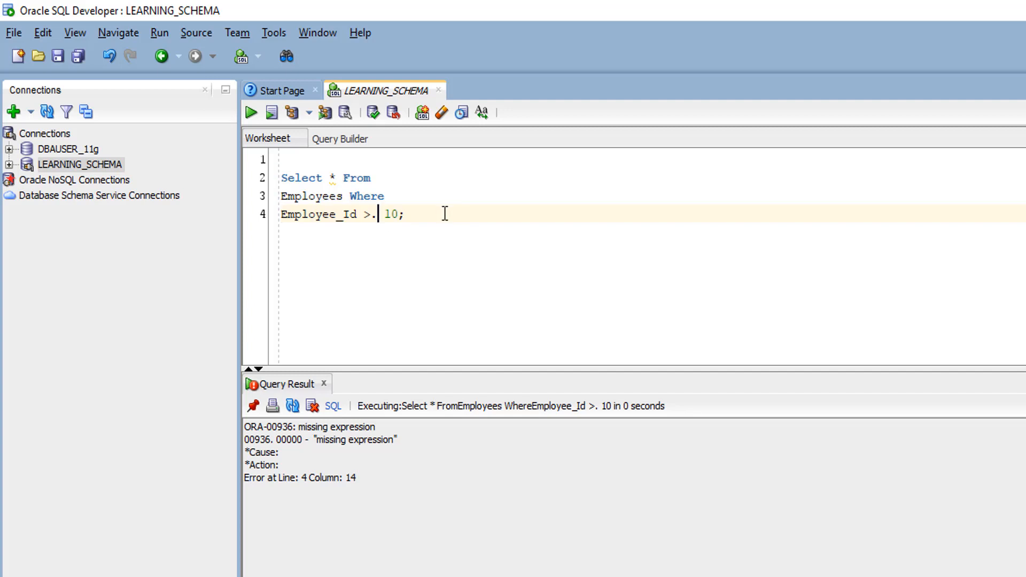
key("Backspace")
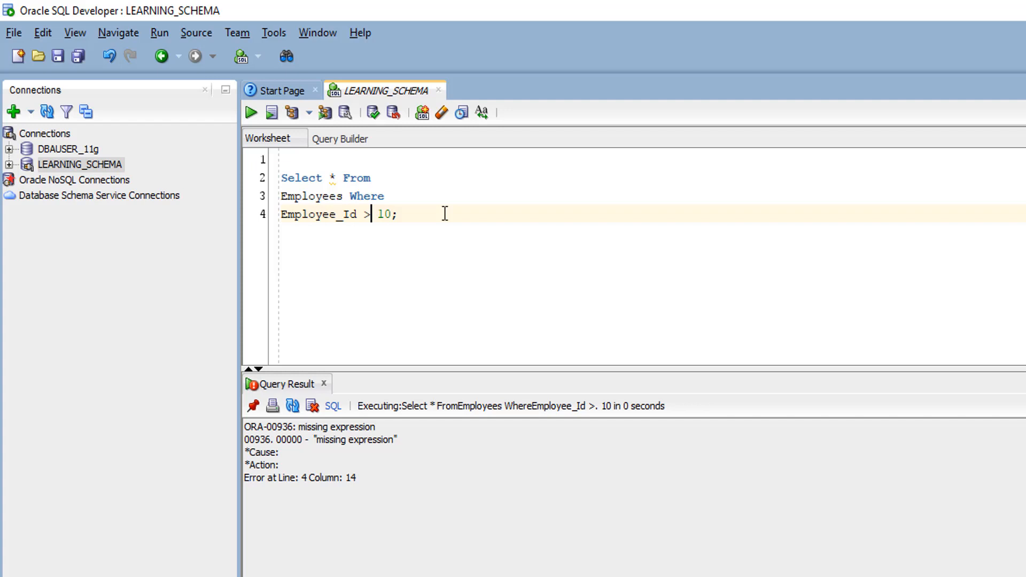
mouse_move(351, 398)
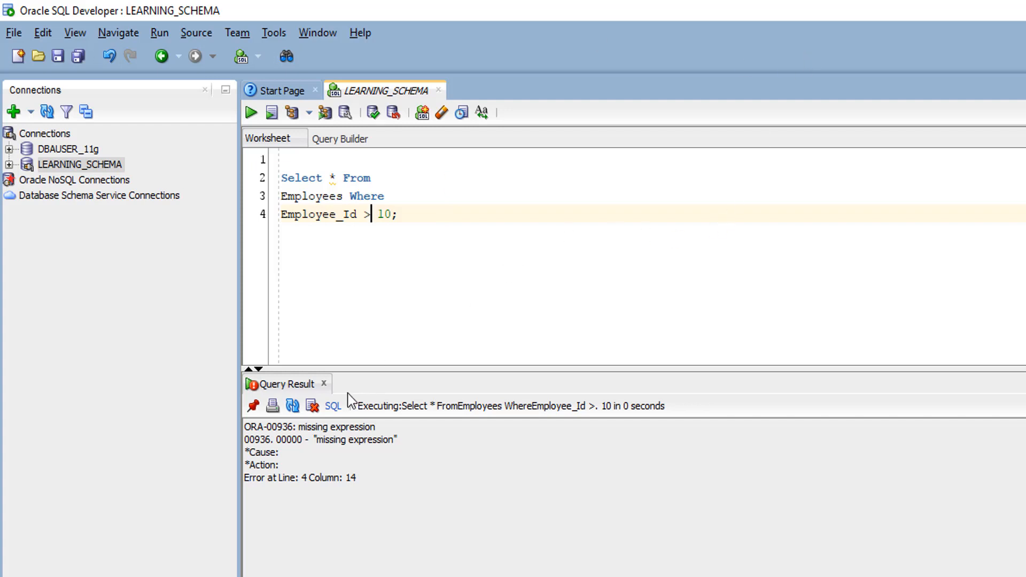
left_click(272, 34)
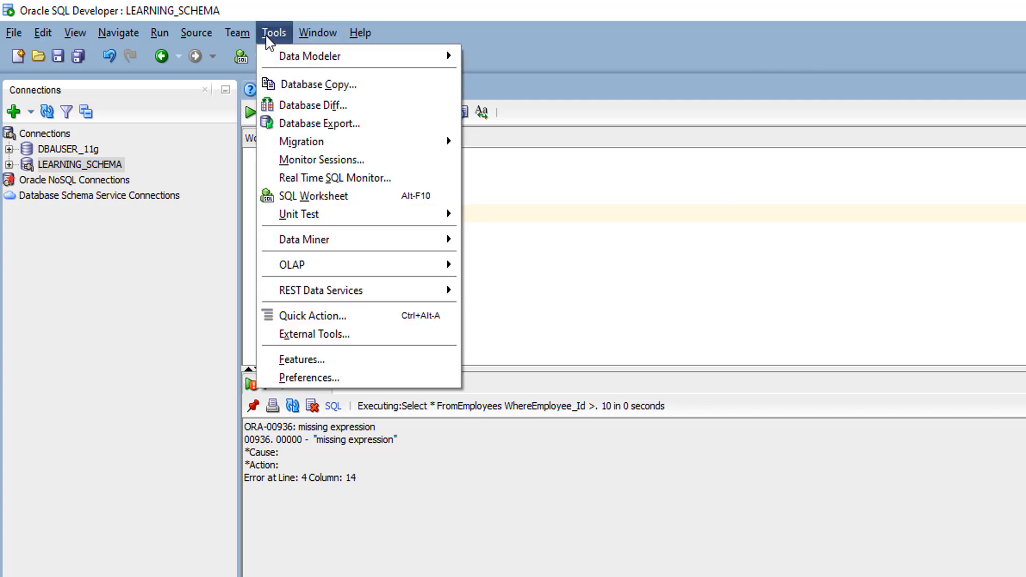
left_click(308, 378)
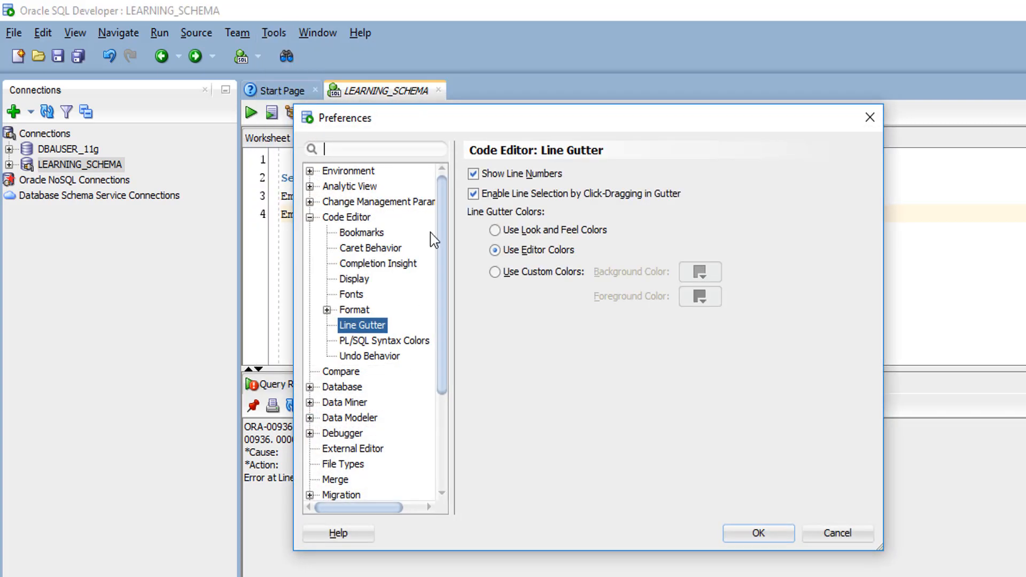
left_click(473, 173)
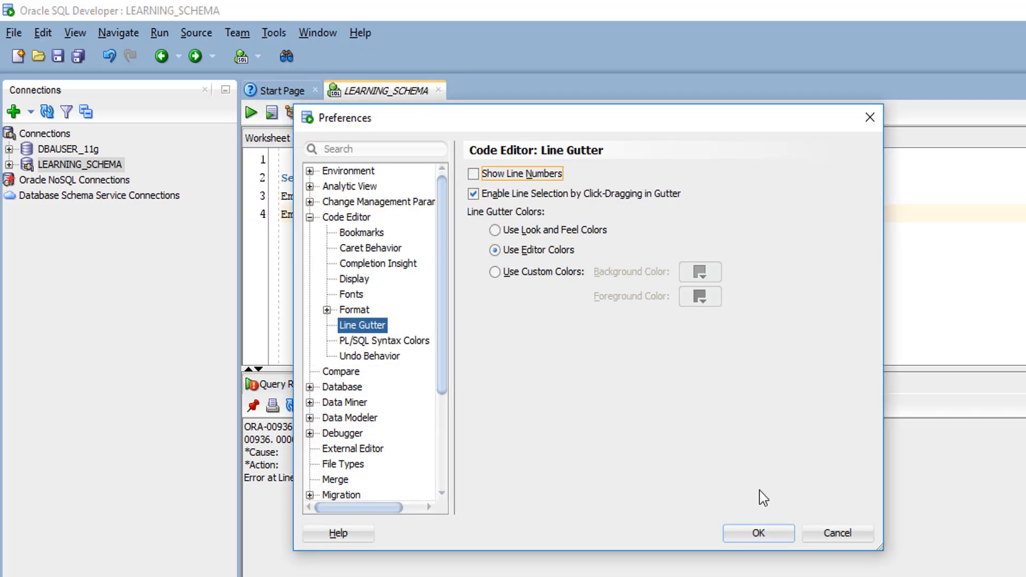
left_click(756, 532)
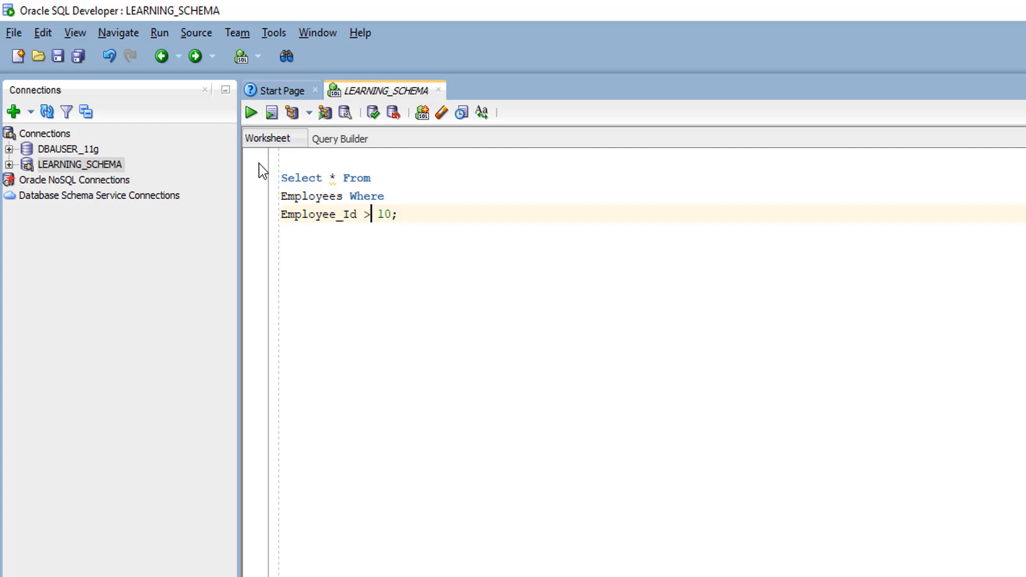
right_click(262, 168)
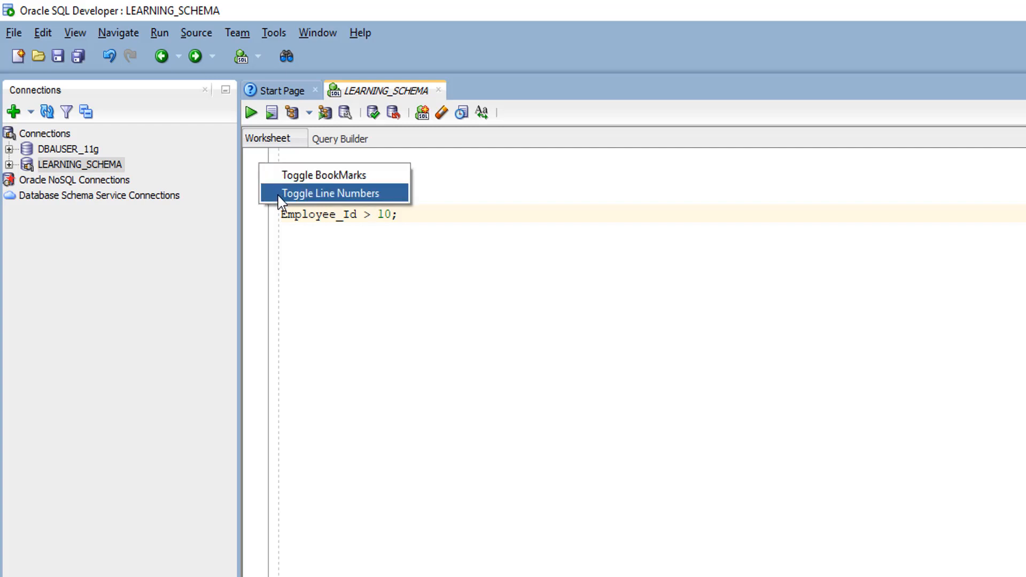
left_click(331, 192)
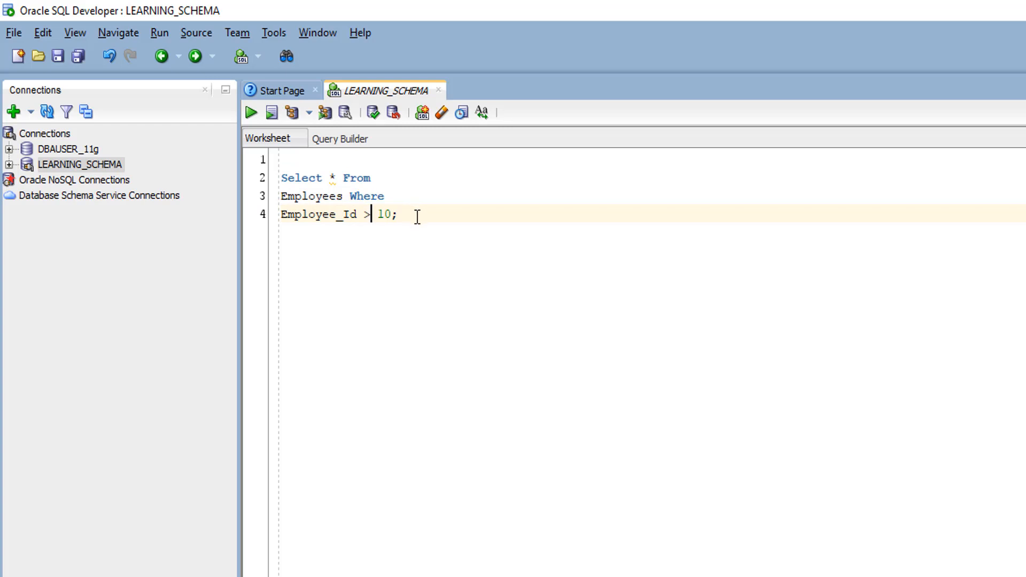
key("ctrl+a")
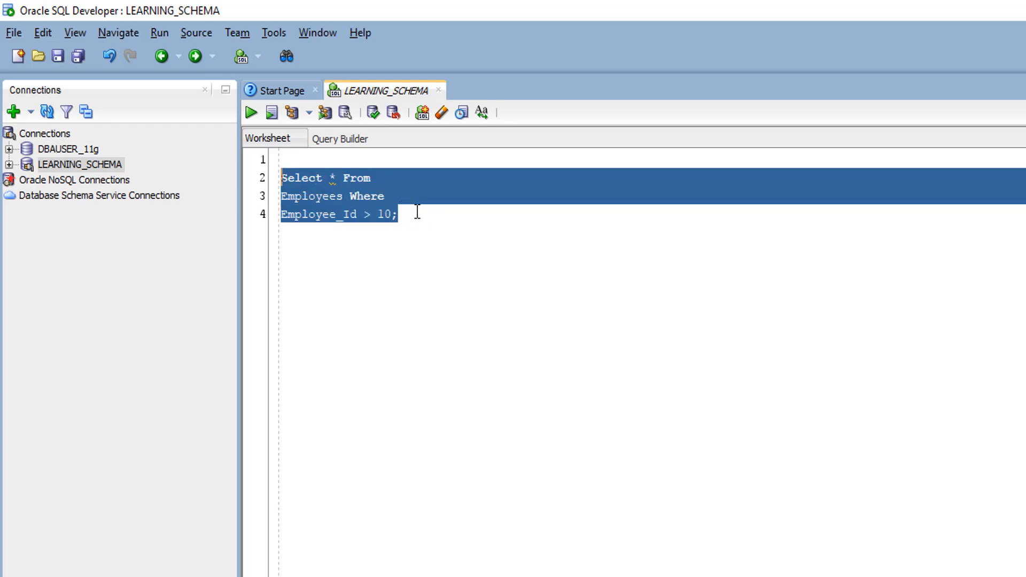
Step: Run the copied query on lines 6–8 and reinsert the stray dot after '>' on line 8
left_click(250, 112)
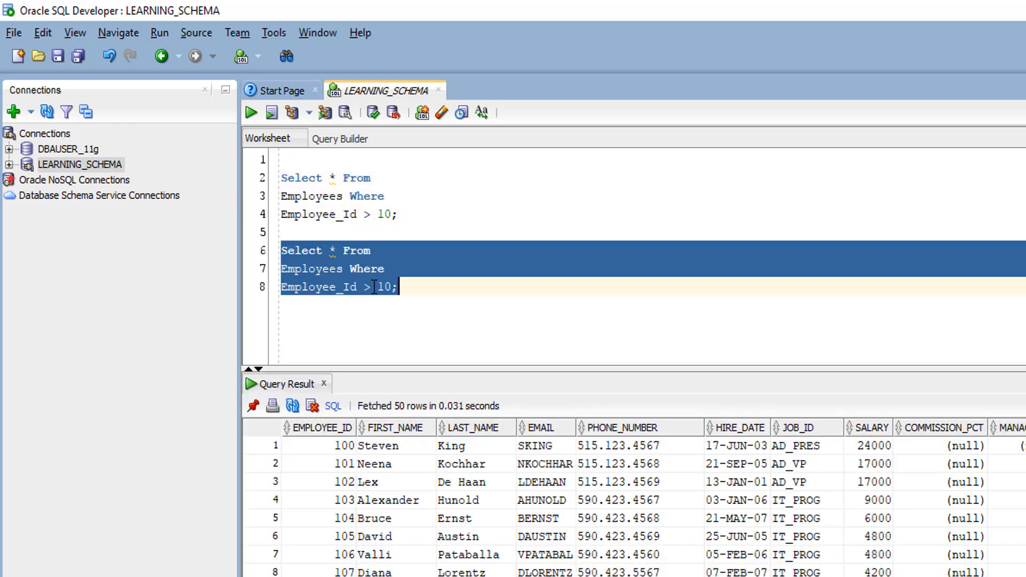
type(".")
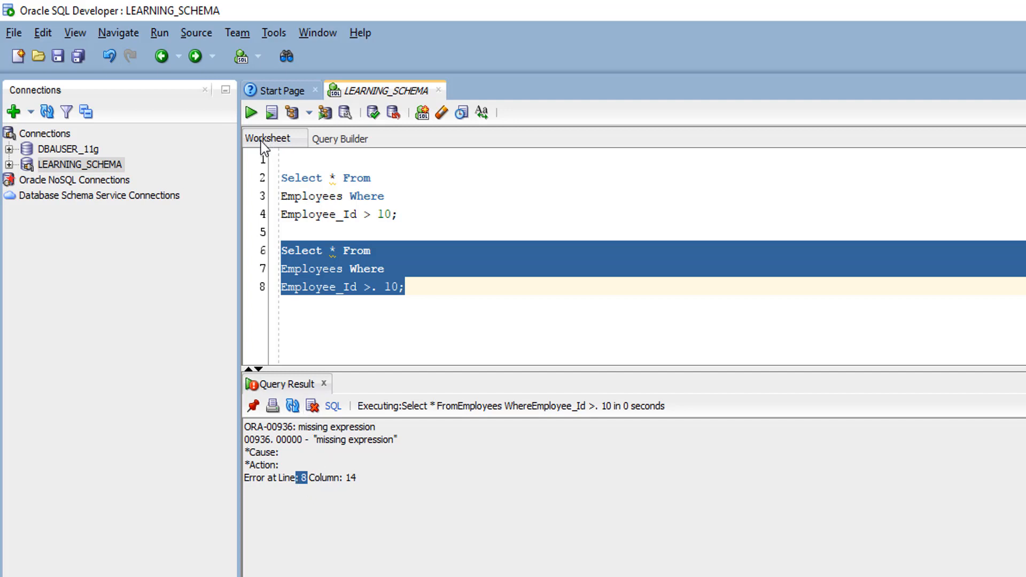
mouse_move(272, 293)
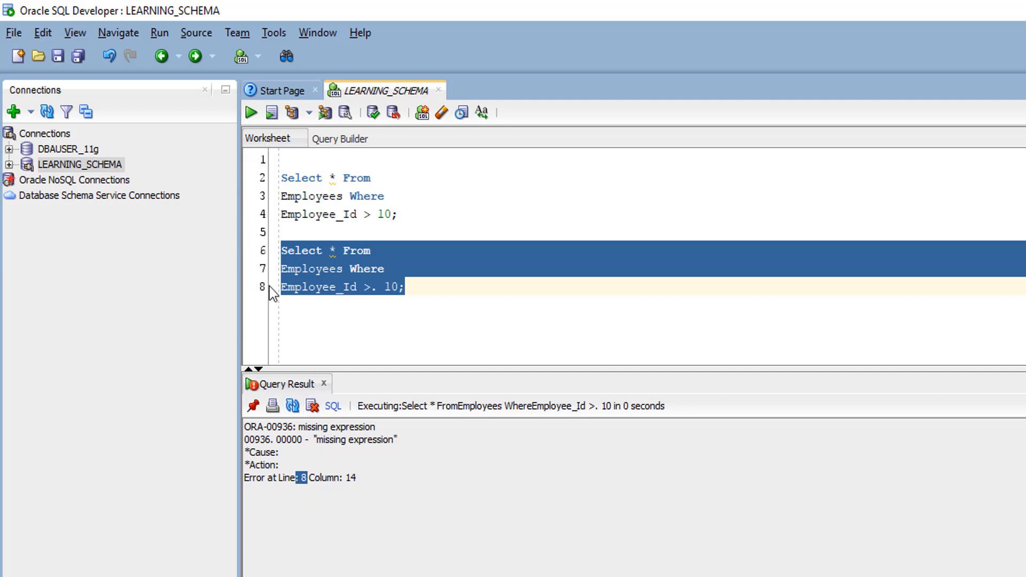